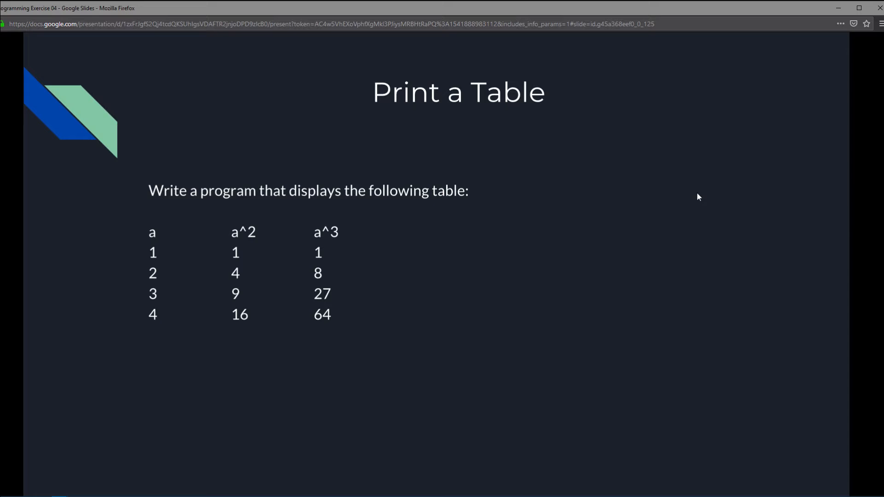
{"action": "mouse_move", "coordinate": [122, 270]}
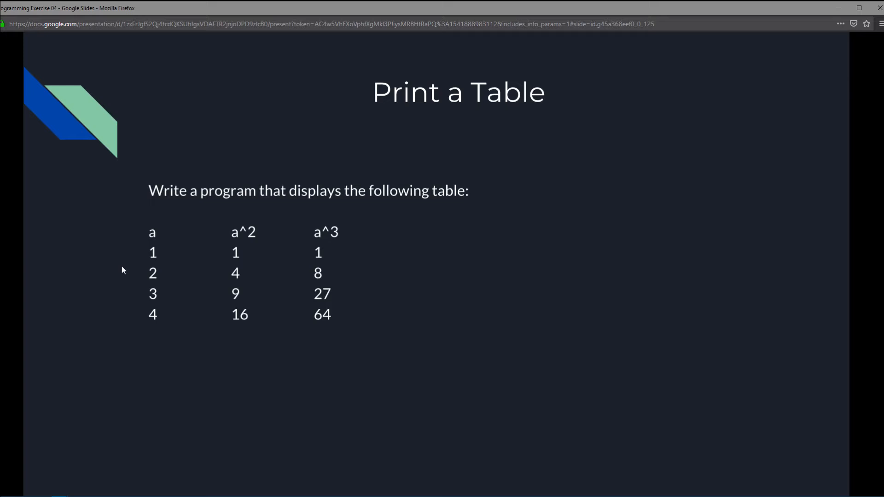
{"action": "mouse_move", "coordinate": [254, 237]}
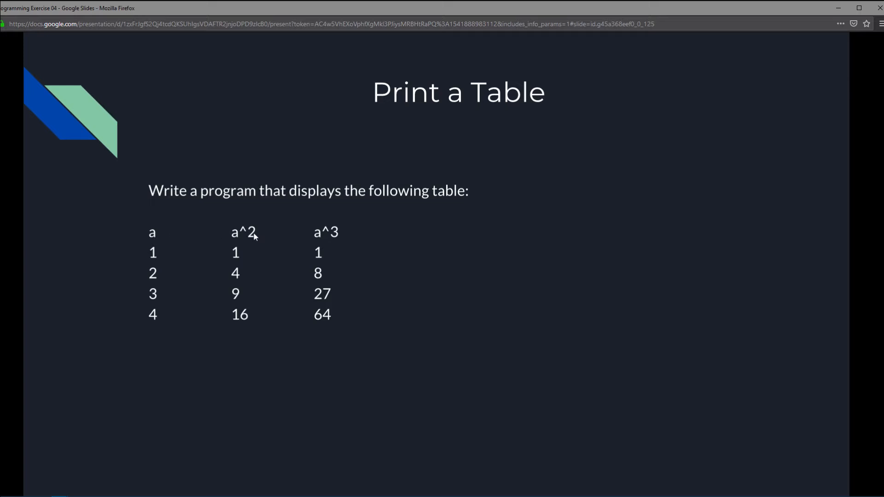
{"action": "mouse_move", "coordinate": [137, 233]}
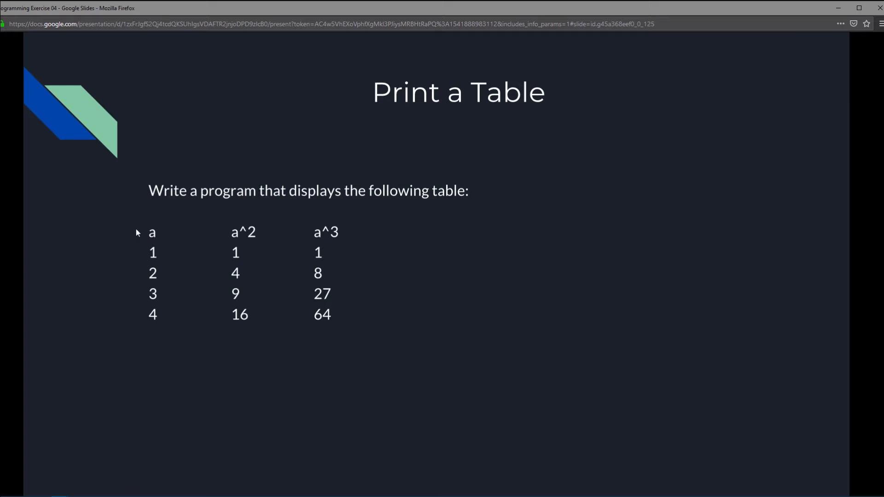
{"action": "mouse_move", "coordinate": [157, 260]}
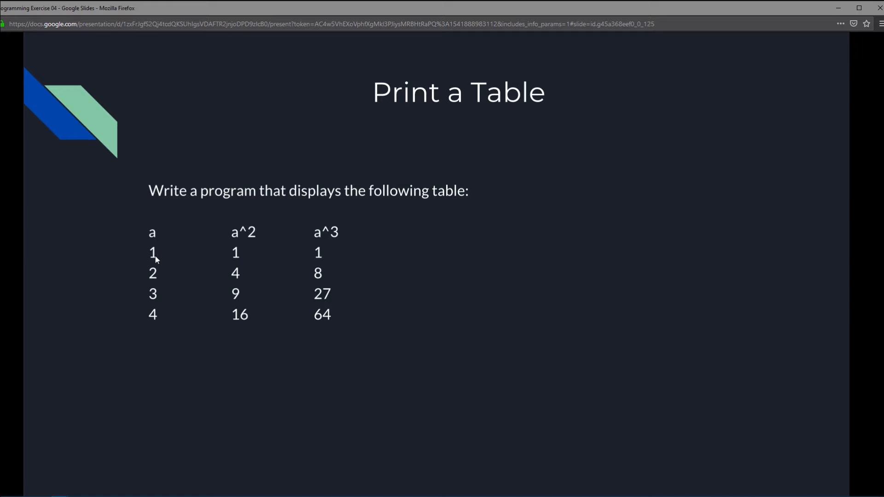
{"action": "mouse_move", "coordinate": [198, 258]}
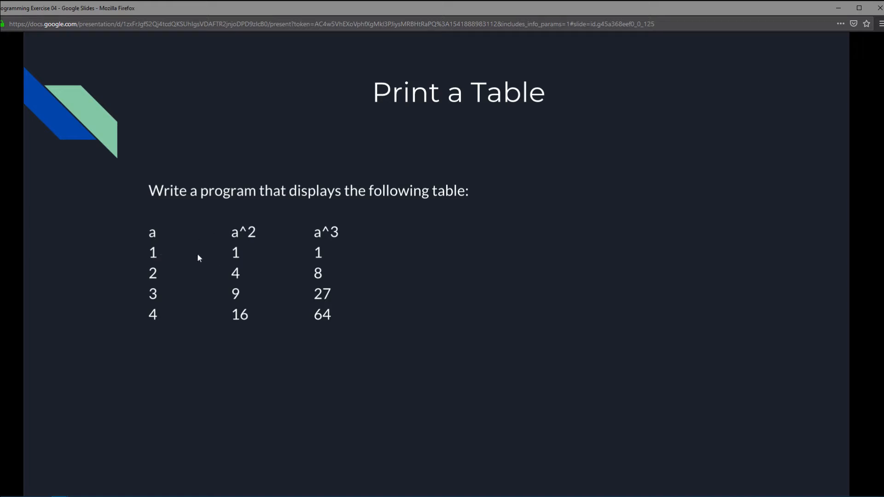
{"action": "mouse_move", "coordinate": [305, 236]}
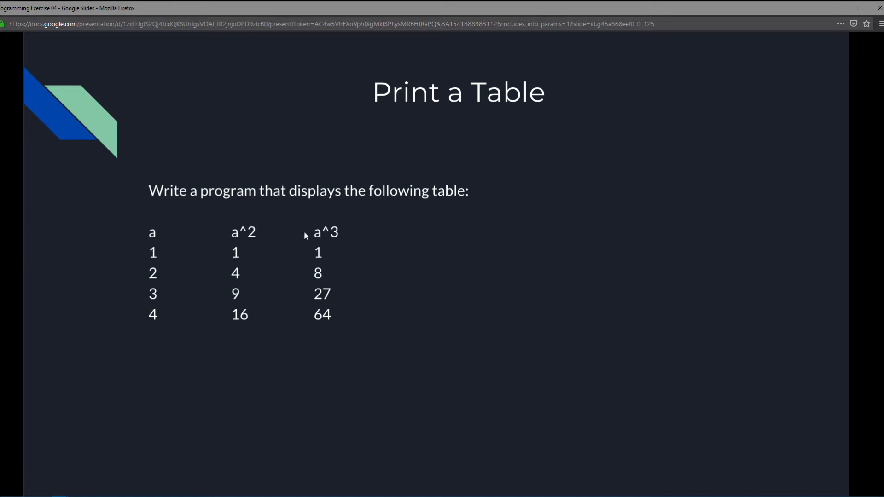
{"action": "mouse_move", "coordinate": [191, 245]}
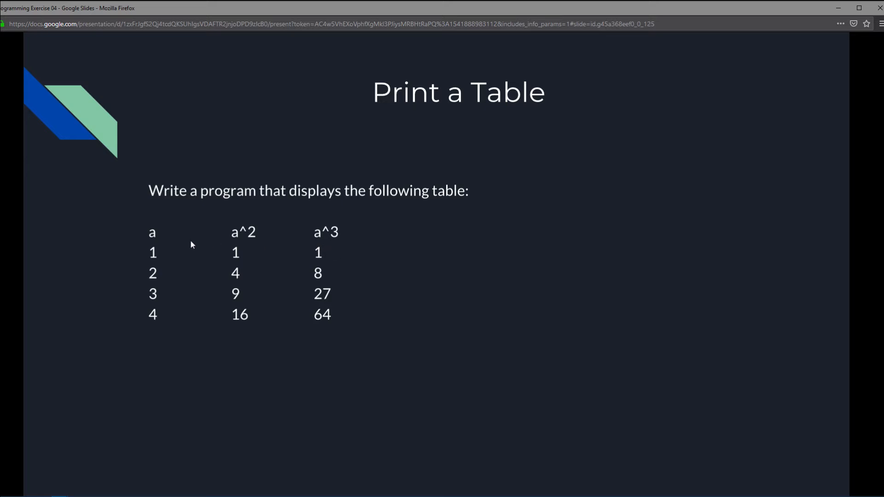
{"action": "mouse_move", "coordinate": [154, 272]}
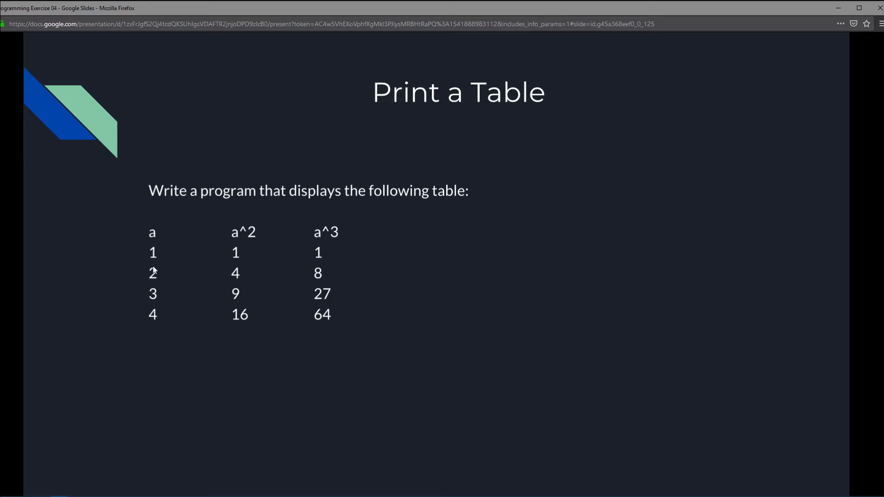
{"action": "mouse_move", "coordinate": [156, 275]}
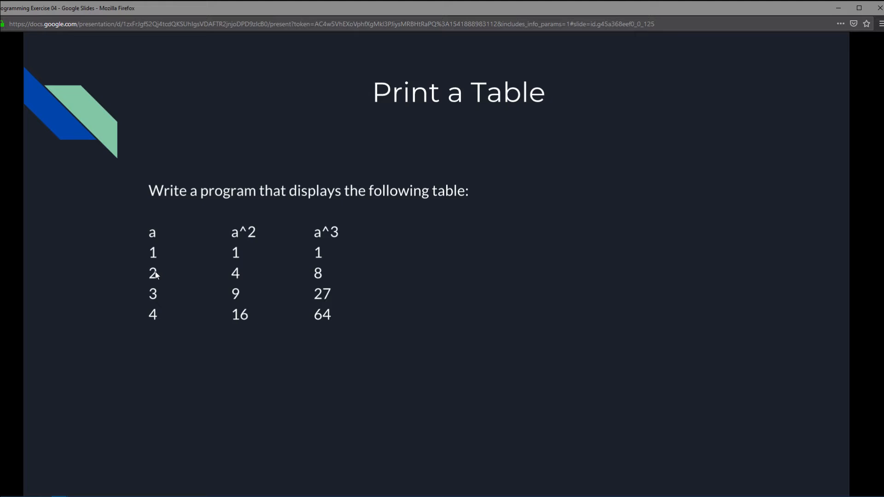
{"action": "mouse_move", "coordinate": [231, 277]}
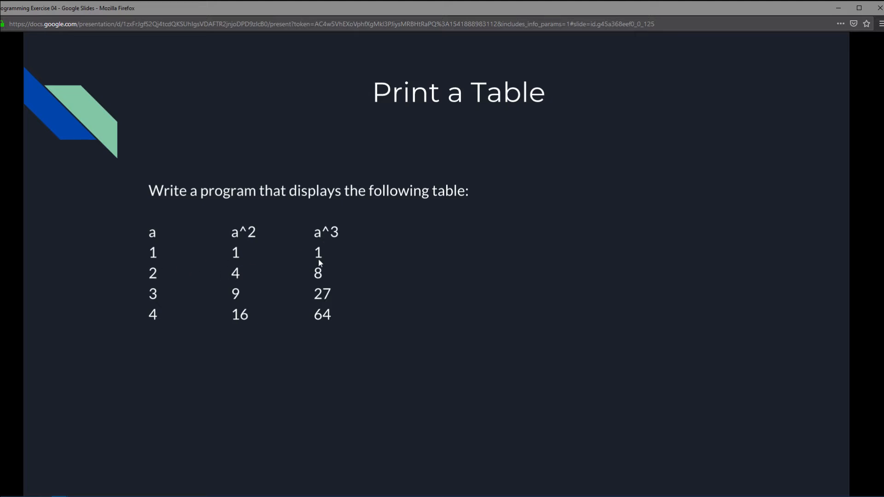
{"action": "mouse_move", "coordinate": [313, 286]}
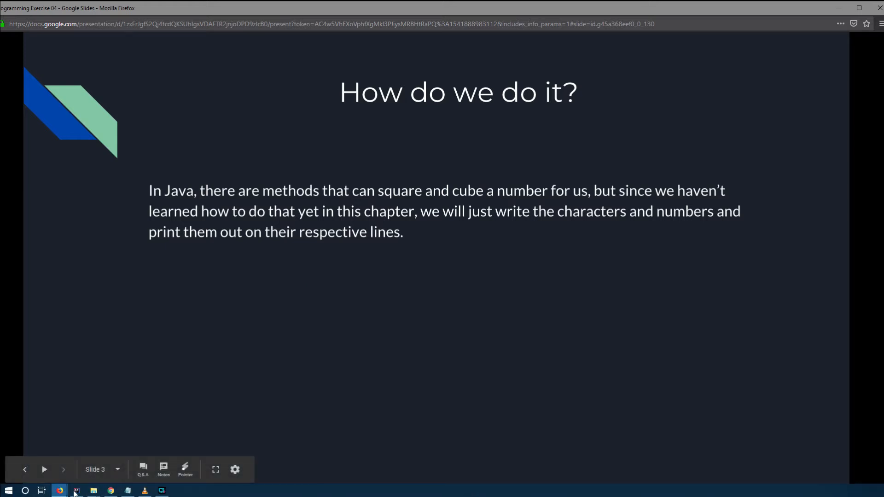
Create a new Java class ProgrammingExercise04 in the chapter01 package
{"action": "left_click", "coordinate": [76, 490]}
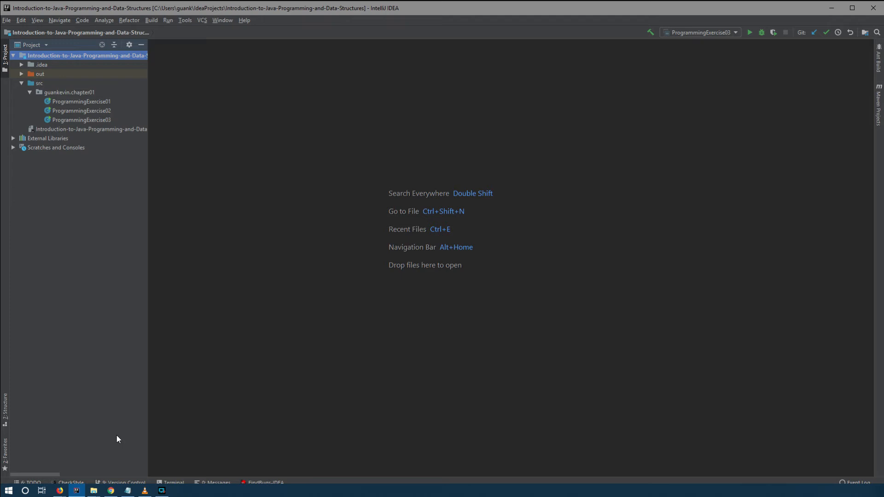
{"action": "right_click", "coordinate": [69, 92]}
{"action": "type", "text": "P"}
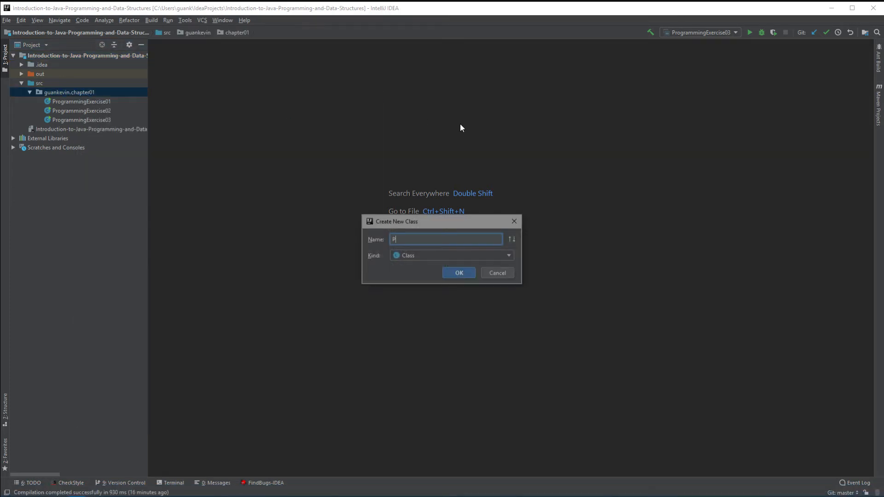
{"action": "type", "text": "rogrammingExerc"}
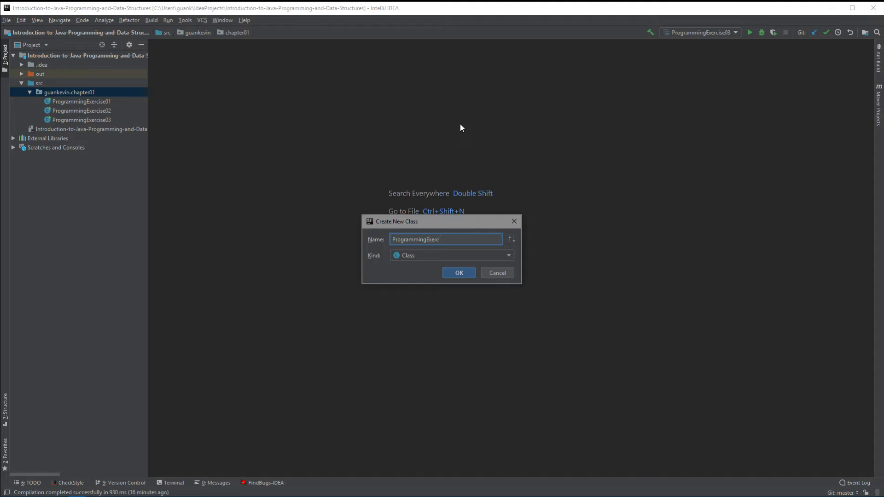
{"action": "left_click", "coordinate": [459, 272]}
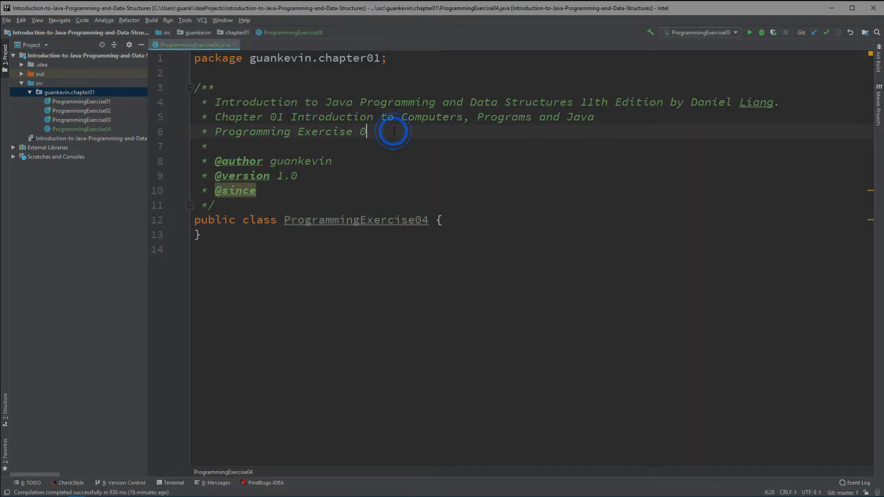
Fill the header: 'Programming Exercise 04 - Print a Table', dated 2018-11-10
{"action": "type", "text": "4 -"}
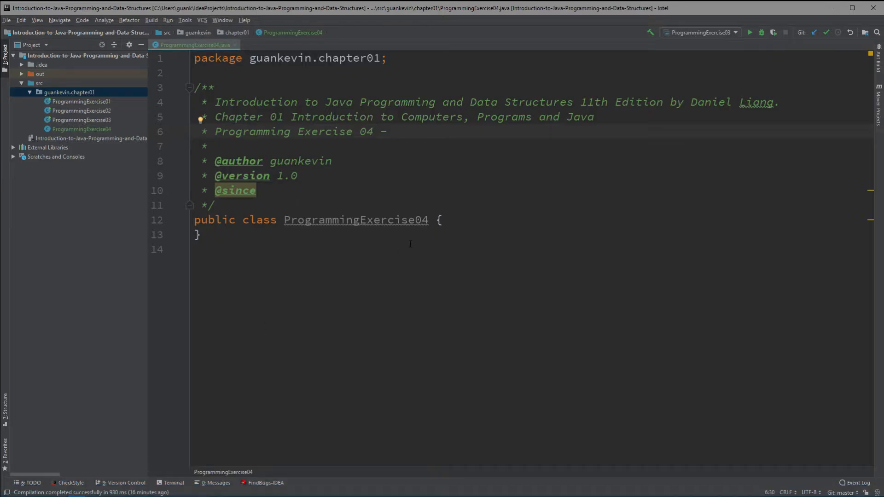
{"action": "type", "text": "Print"}
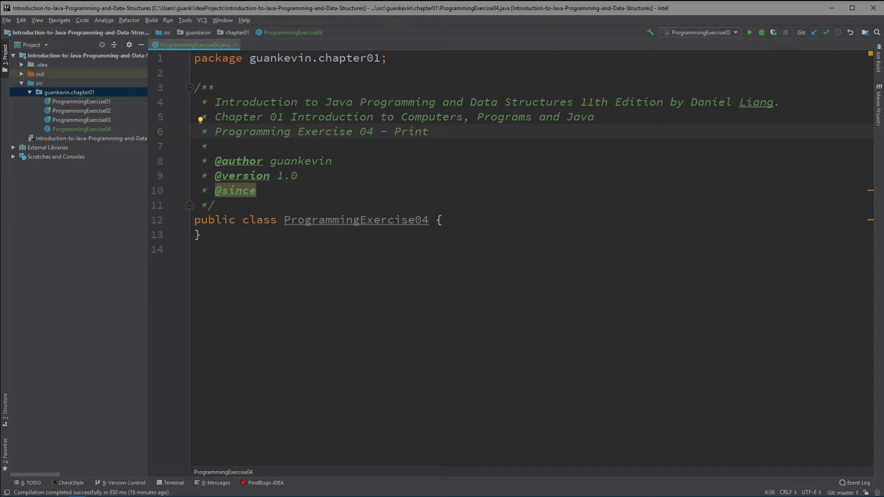
{"action": "type", "text": "a Table"}
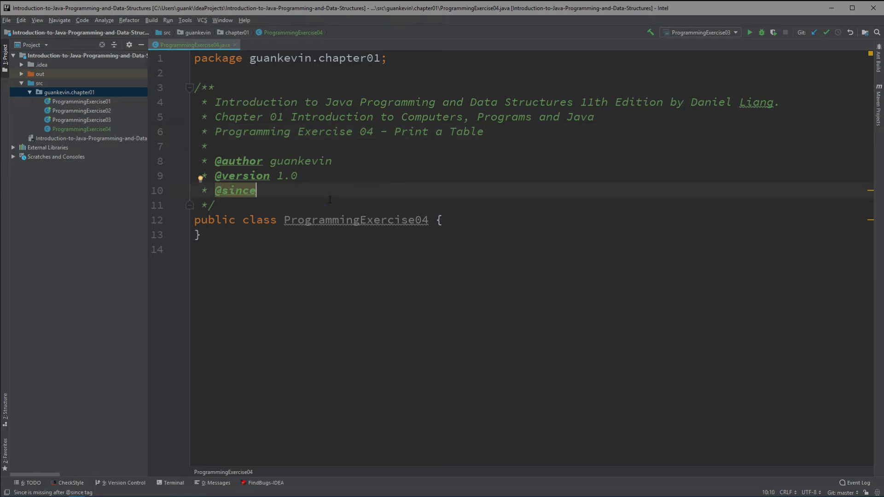
{"action": "type", "text": "2018-11-"}
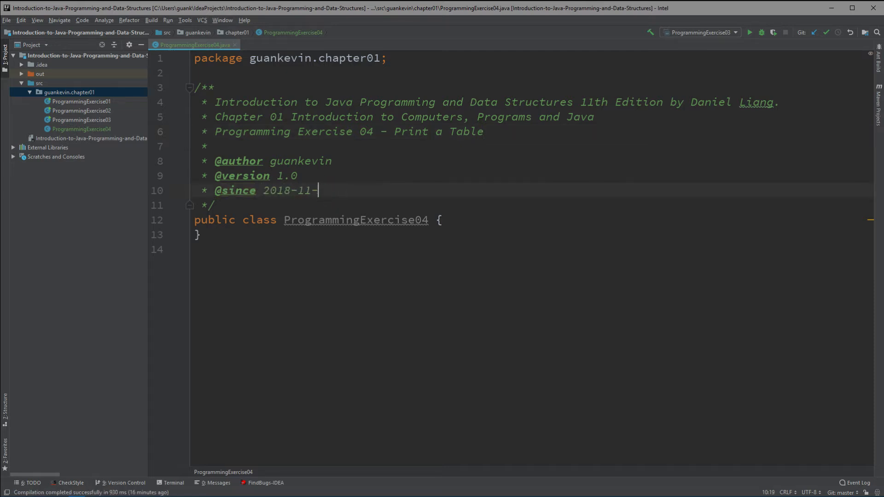
{"action": "type", "text": "10"}
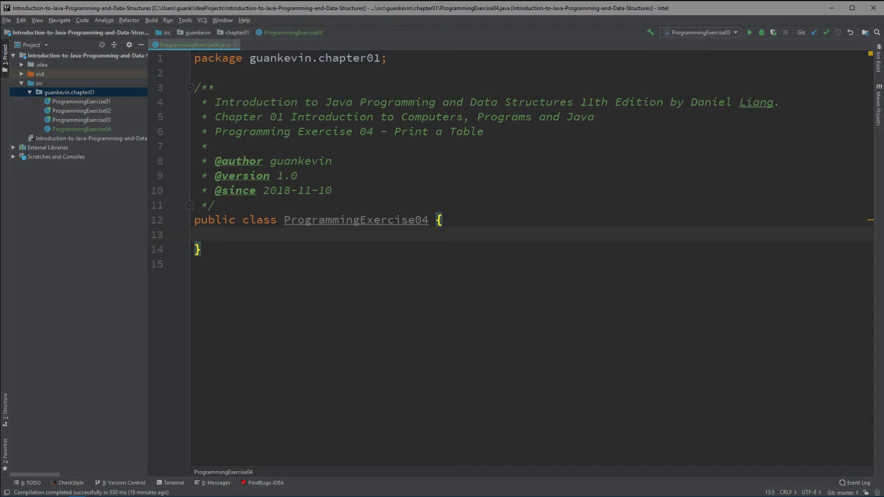
Generate the main method via the psvm live template
{"action": "type", "text": "psvm"}
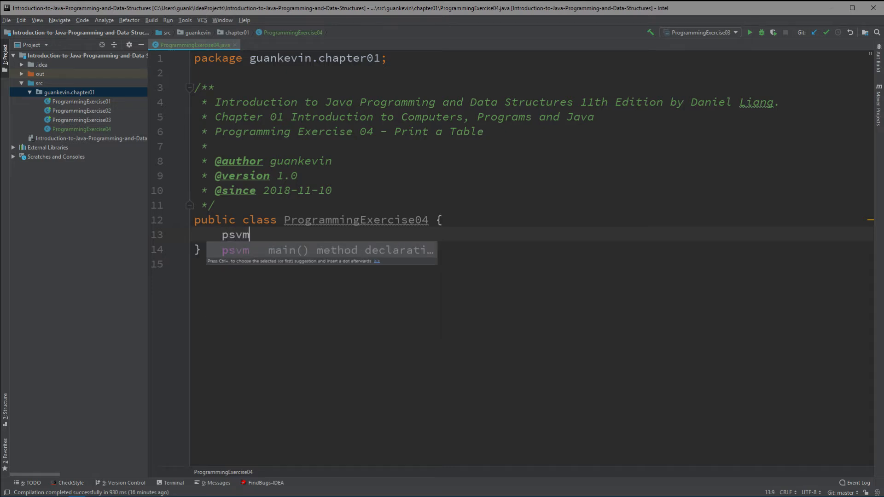
{"action": "key", "text": "Tab"}
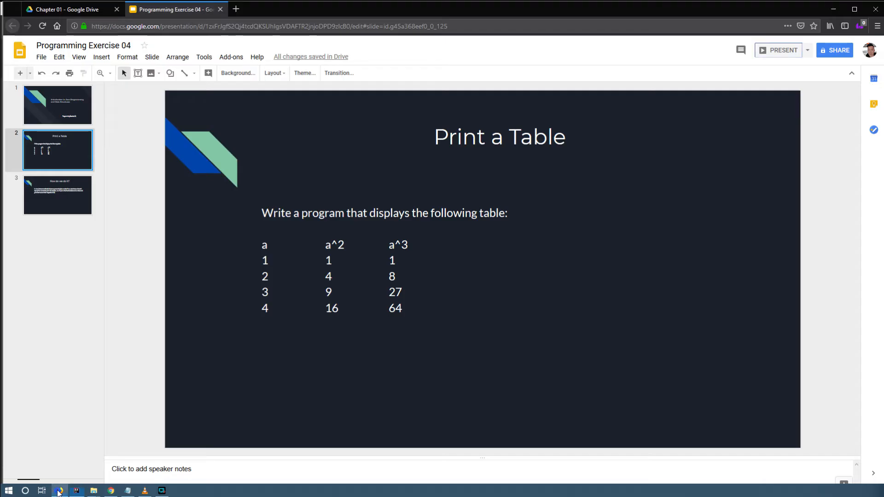
Copy the slide's table task text and return to the IntelliJ editor
{"action": "left_click_drag", "start_coordinate": [281, 276], "coordinate": [413, 308]}
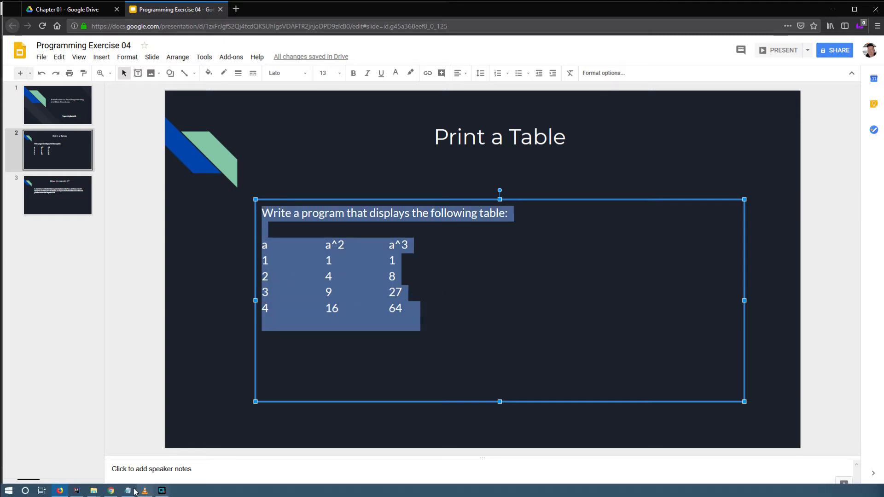
{"action": "left_click", "coordinate": [128, 490]}
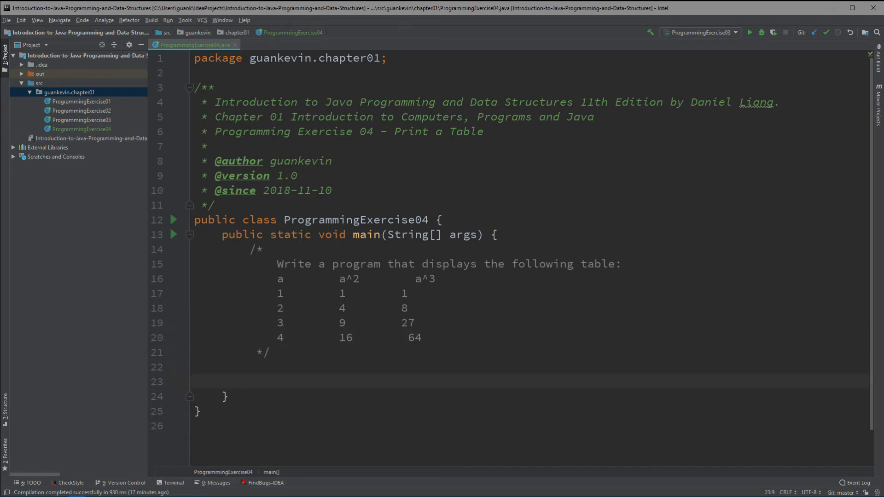
Write five System.out.println statements printing the a, a^2, a^3 rows with spaces
{"action": "type", "text": "System.o"}
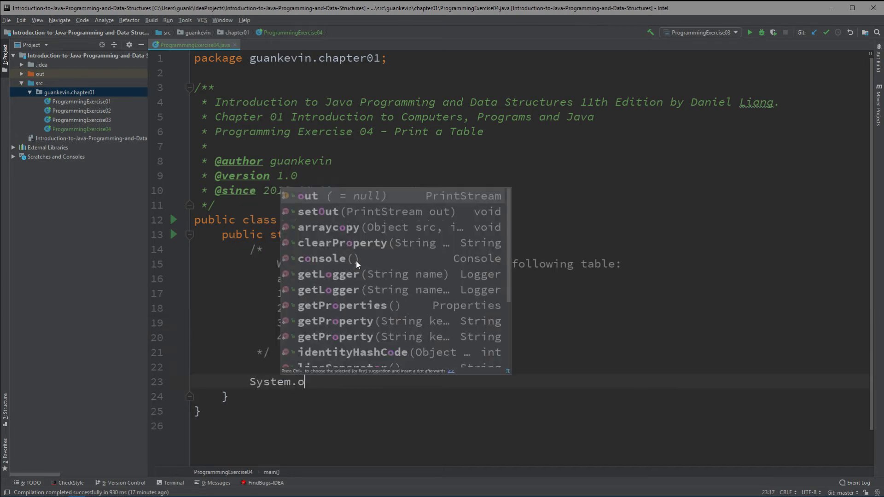
{"action": "type", "text": "ut.println()"}
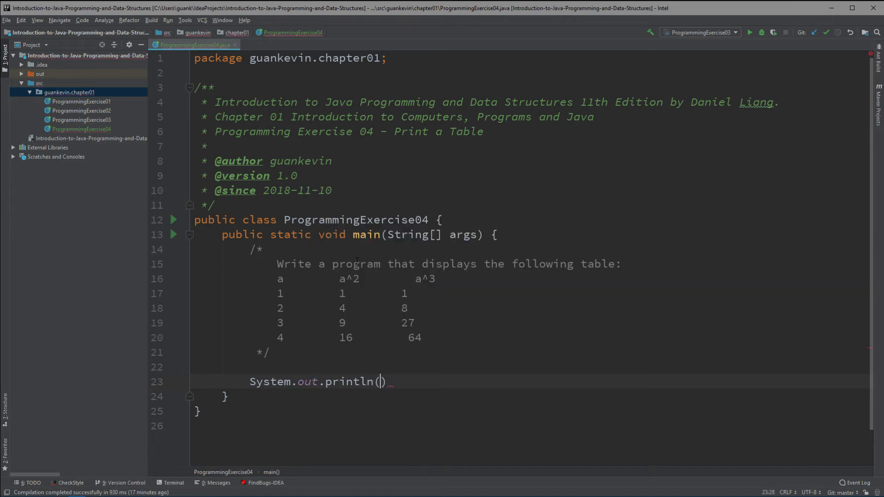
{"action": "type", "text": "\"\""}
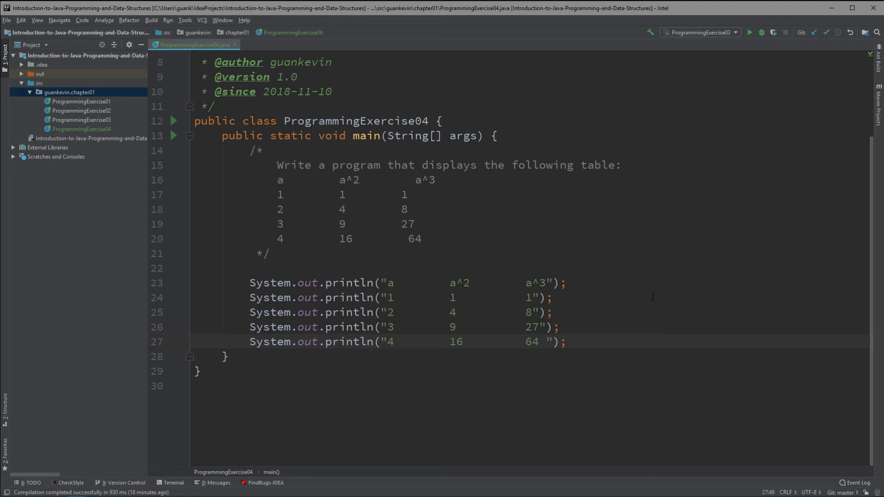
{"action": "left_click", "coordinate": [6, 19]}
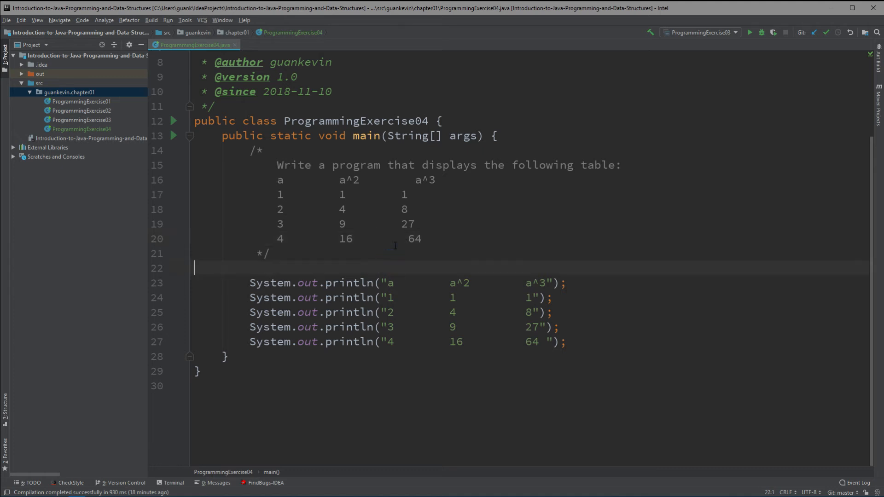
Add the comment '// \t escape sequence for a tab space' above the printlns
{"action": "type", "text": "//"}
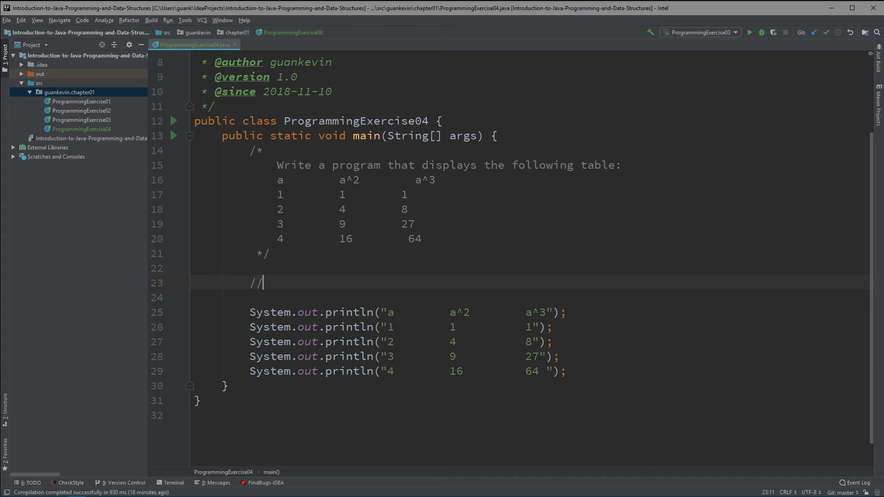
{"action": "type", "text": "\\t escape s"}
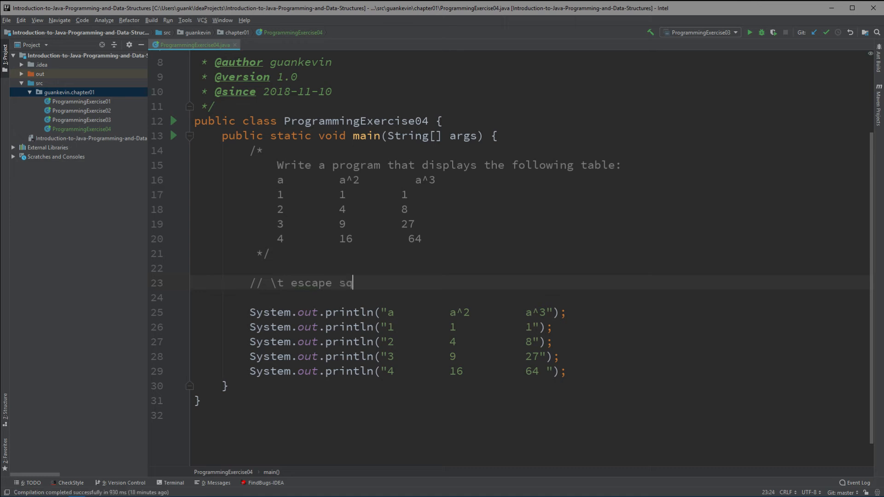
{"action": "type", "text": "quence"}
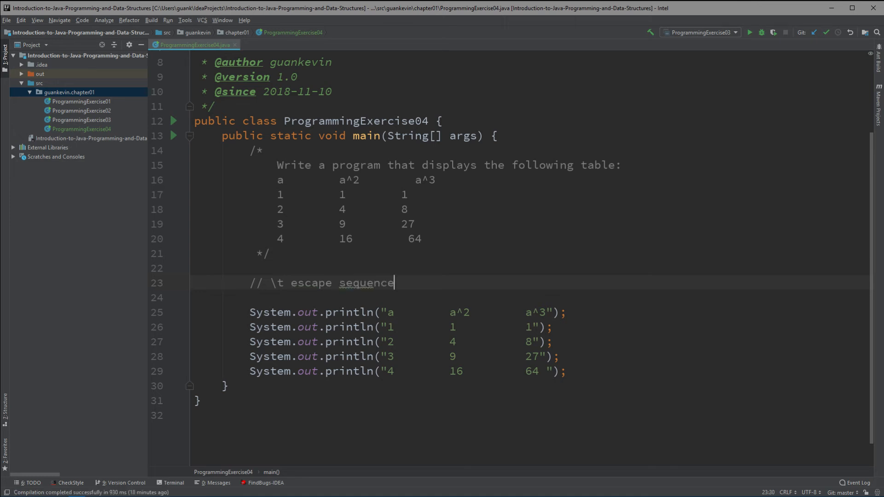
{"action": "type", "text": "for a tab space"}
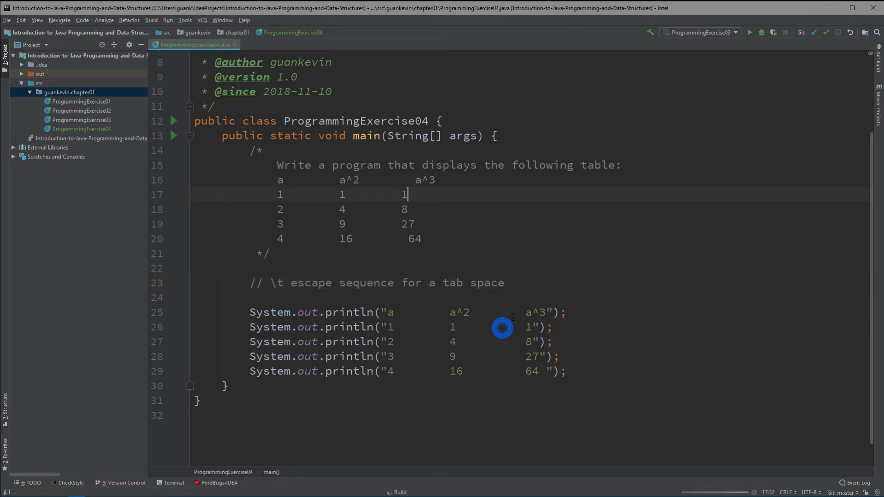
Run the class, then rewrite the header string as "a\ta^2\ta^3" using tab escapes
{"action": "left_click", "coordinate": [749, 32]}
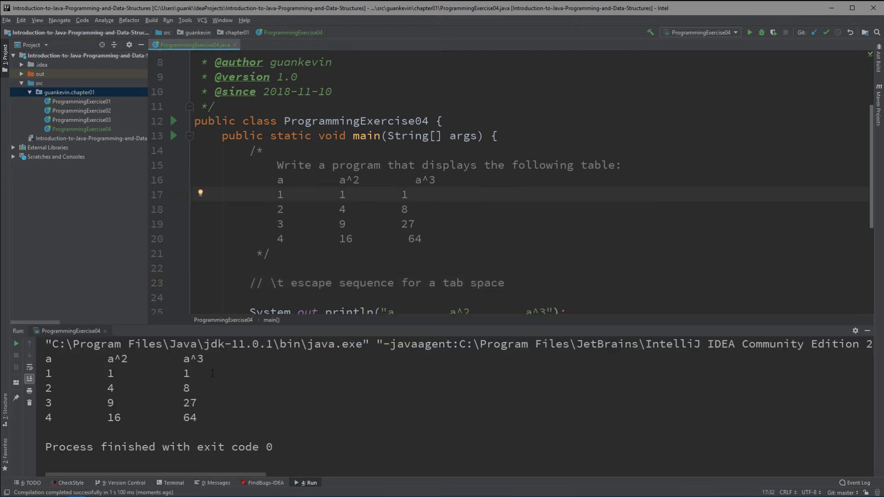
{"action": "scroll", "scroll_direction": "down", "scroll_amount": 3}
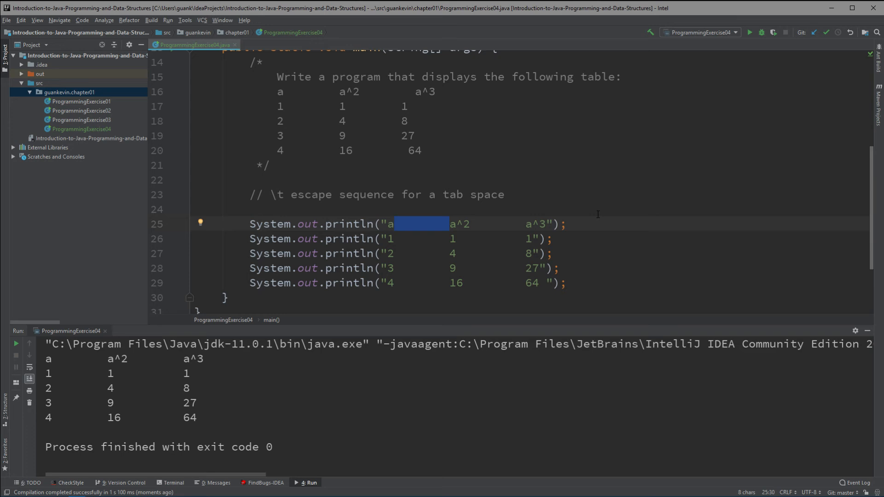
{"action": "type", "text": "\\ta^2"}
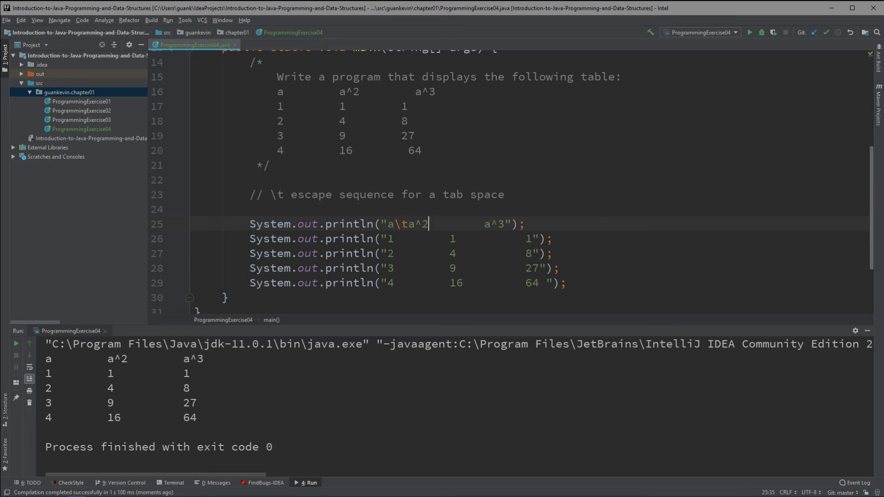
{"action": "left_click_drag", "start_coordinate": [428, 223], "coordinate": [478, 223]}
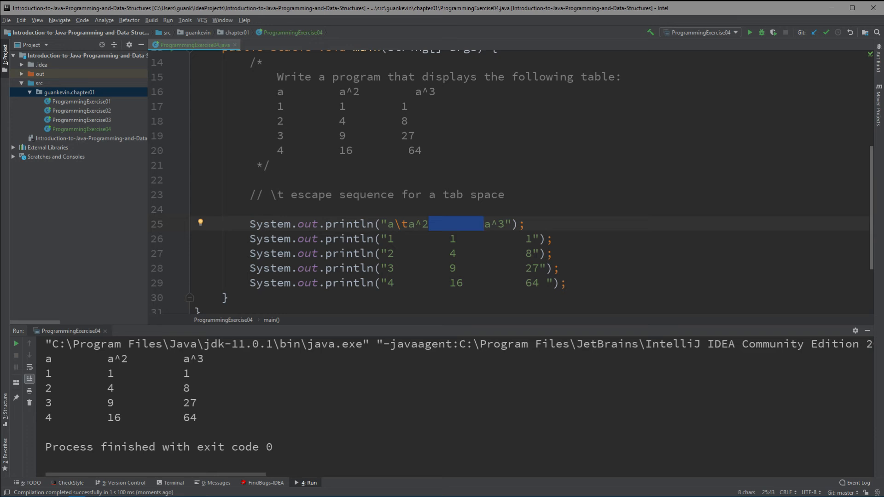
{"action": "type", "text": "\\t"}
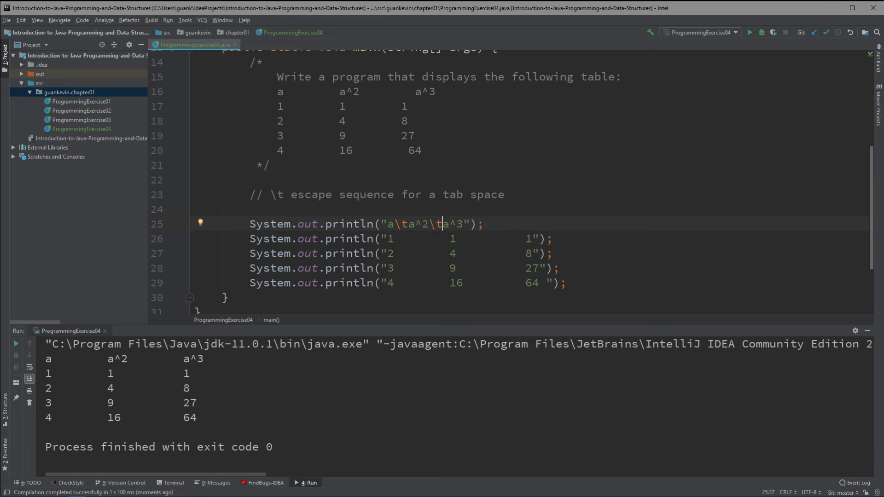
Rerun the program to see the tab-separated header row
{"action": "right_click", "coordinate": [440, 222]}
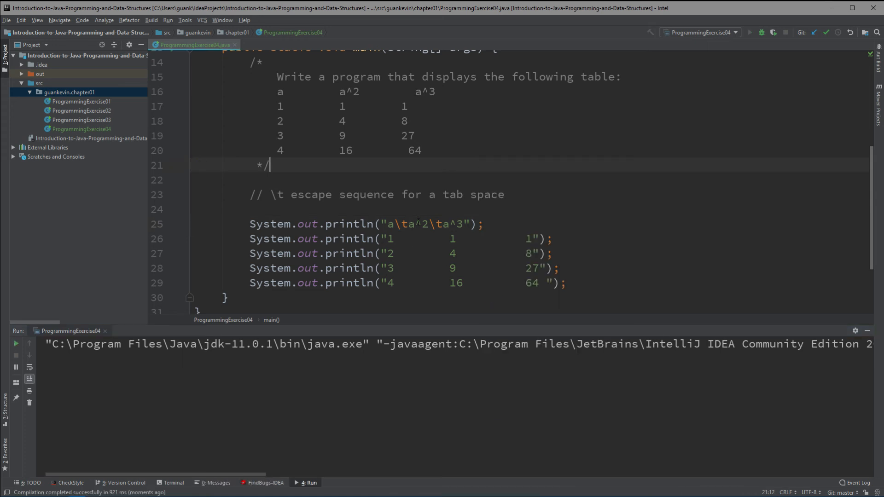
{"action": "left_click", "coordinate": [750, 33]}
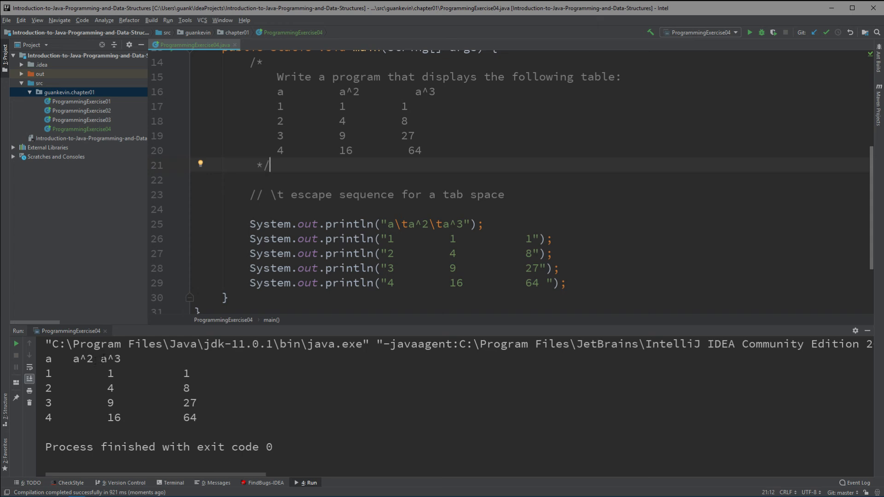
{"action": "left_click", "coordinate": [443, 224]}
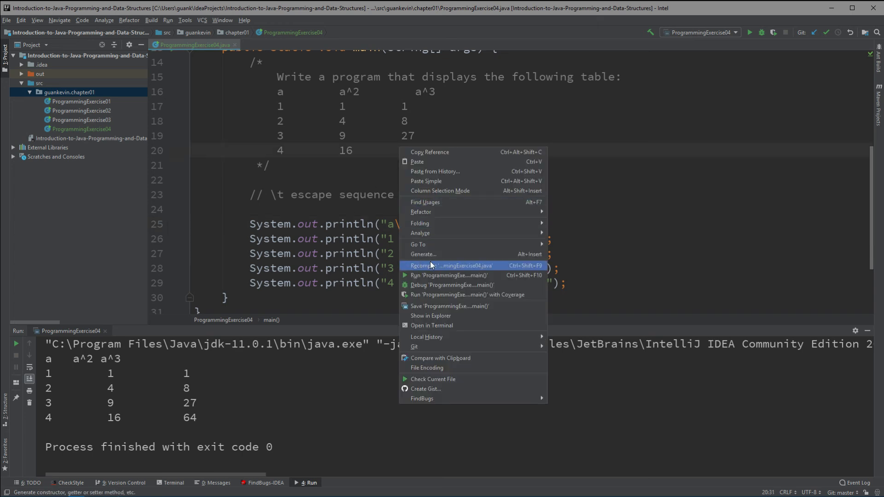
Rerun, then replace the spaces in the first data row with \t escapes
{"action": "left_click", "coordinate": [451, 265]}
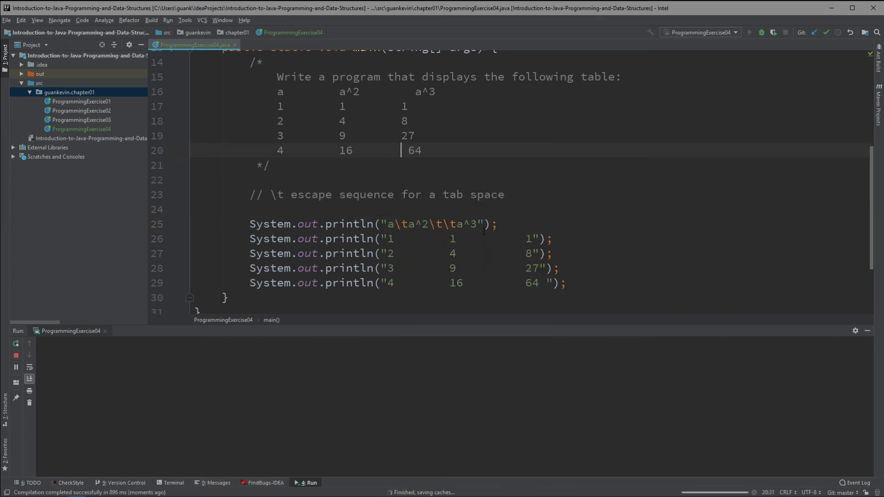
{"action": "left_click", "coordinate": [750, 32]}
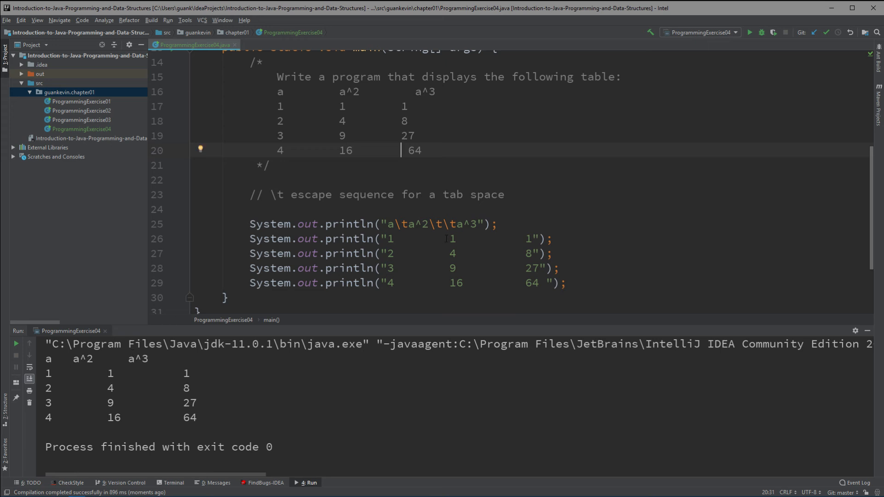
{"action": "left_click_drag", "start_coordinate": [388, 238], "coordinate": [446, 239]}
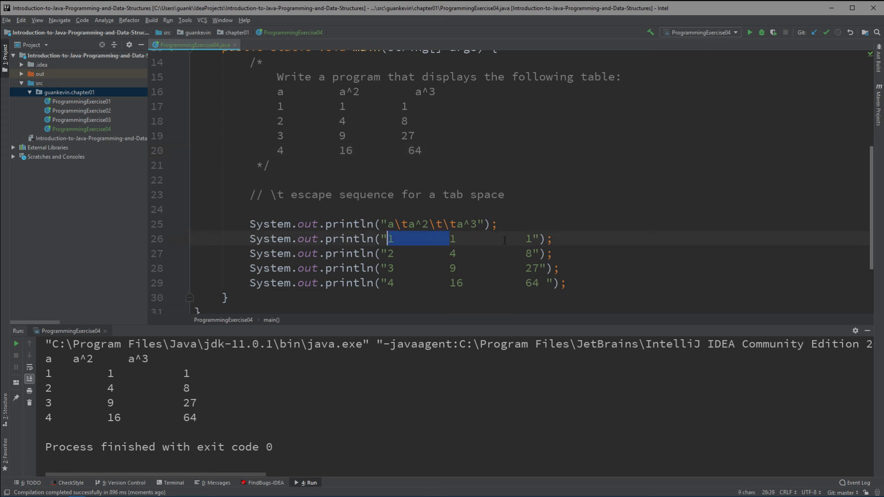
{"action": "type", "text": "\\t1"}
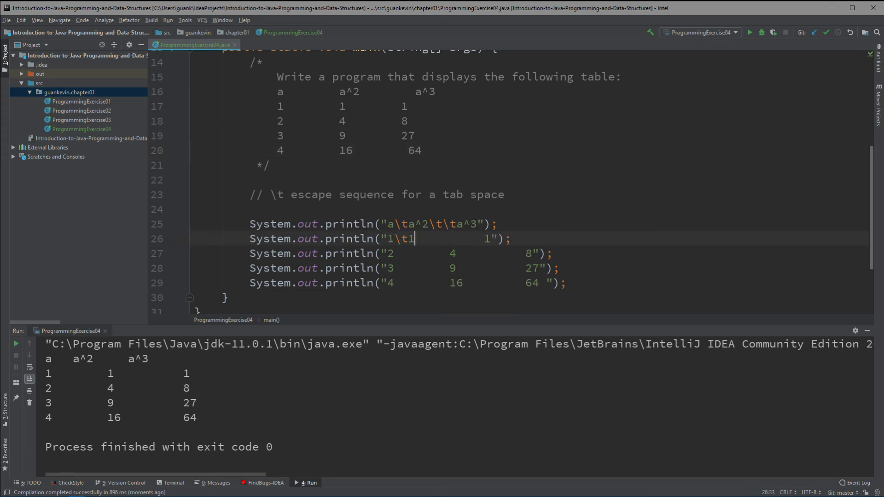
{"action": "type", "text": "\\ty"}
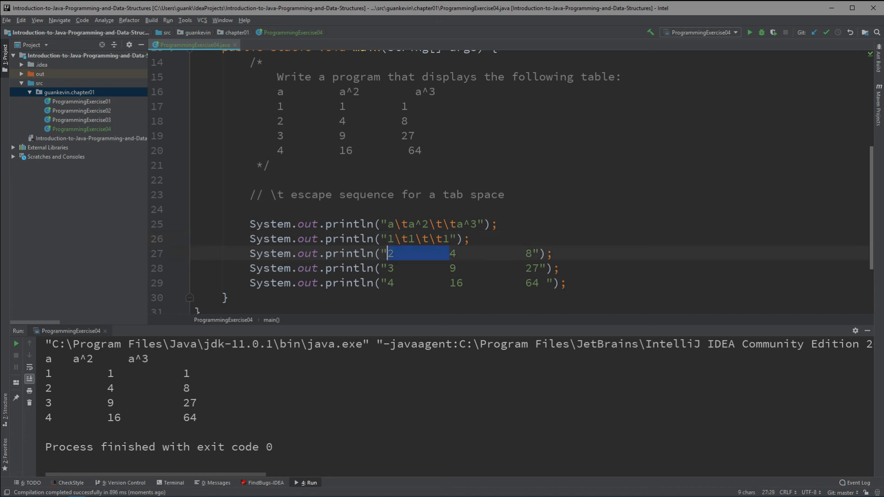
Replace the spaces in the remaining data rows (4, 9, ...) with \t escapes
{"action": "type", "text": "\\t4\\t"}
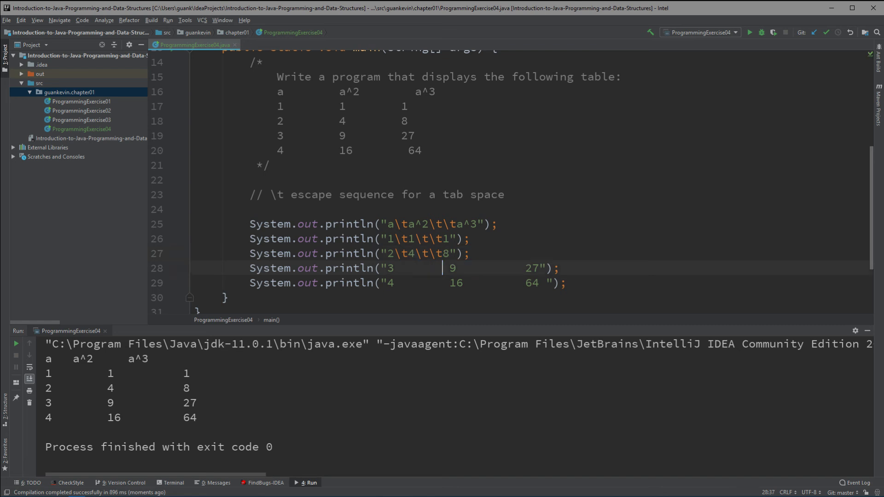
{"action": "type", "text": "\\t9\\t"}
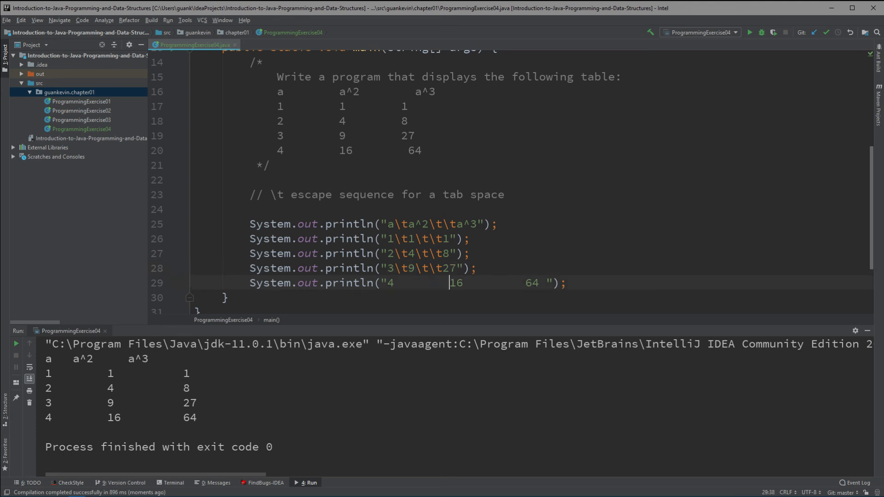
{"action": "type", "text": "\\t16\\t\\t"}
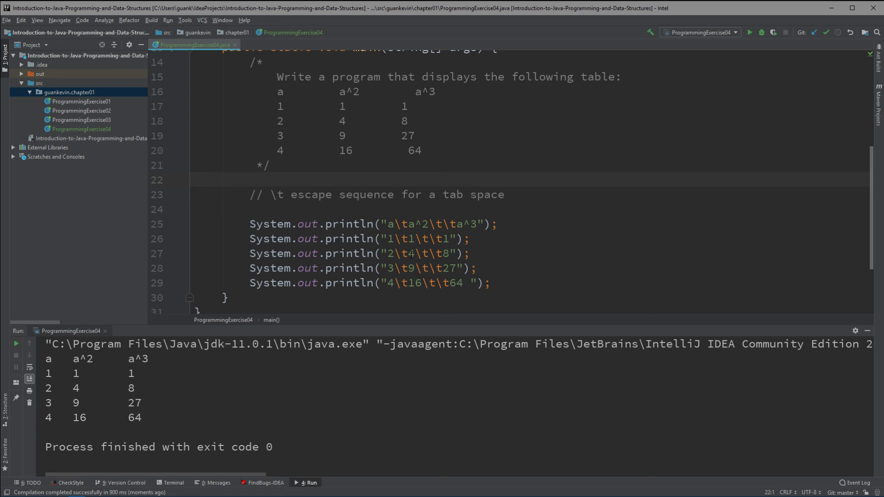
Use double \t separators in every println and run to confirm aligned columns
{"action": "left_click", "coordinate": [419, 120]}
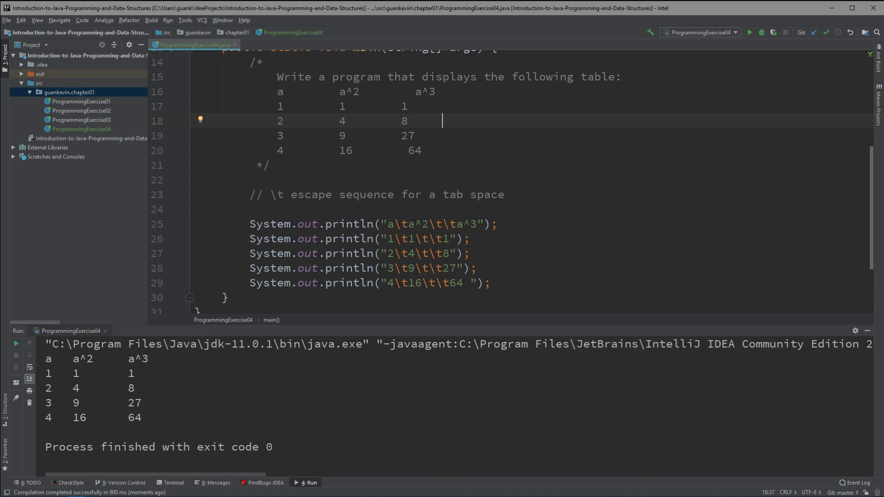
{"action": "double_click", "coordinate": [401, 224]}
{"action": "type", "text": "\\t"}
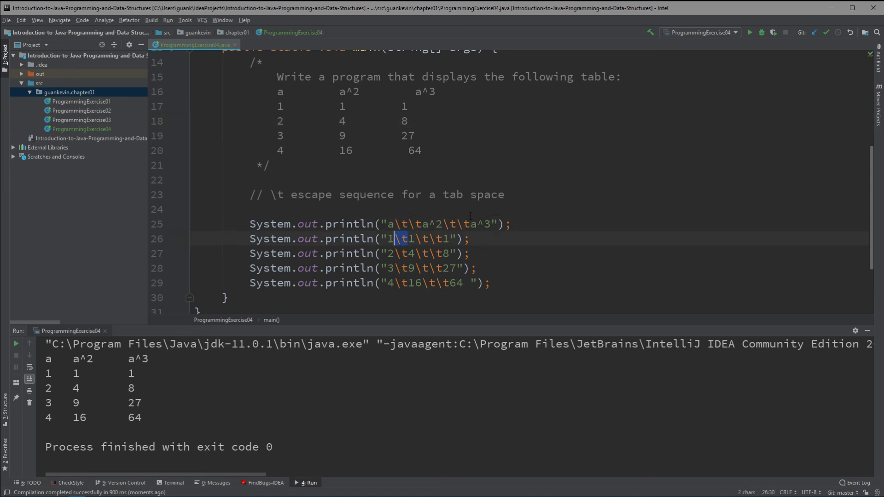
{"action": "left_click", "coordinate": [420, 253]}
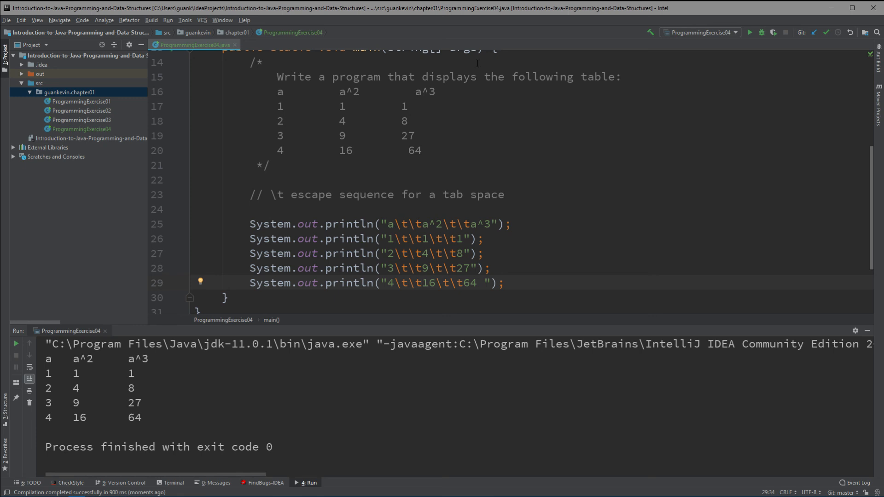
{"action": "mouse_move", "coordinate": [311, 178]}
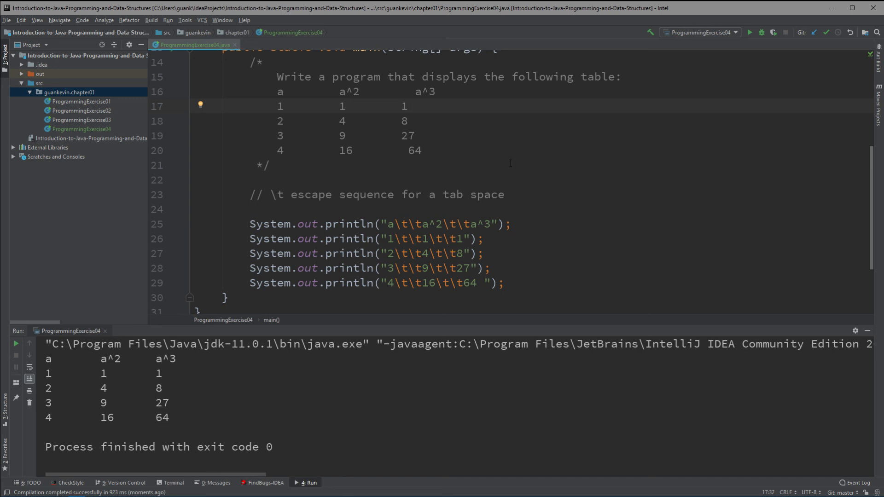
{"action": "left_click_drag", "start_coordinate": [48, 357], "coordinate": [175, 419]}
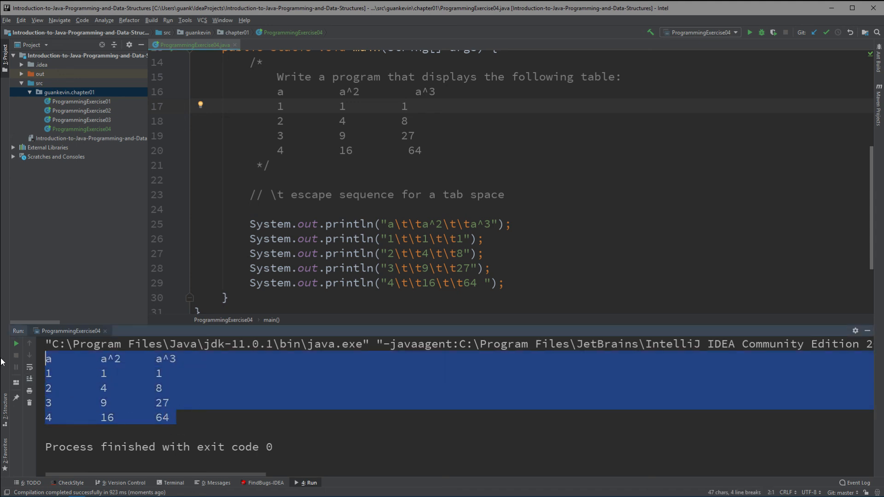